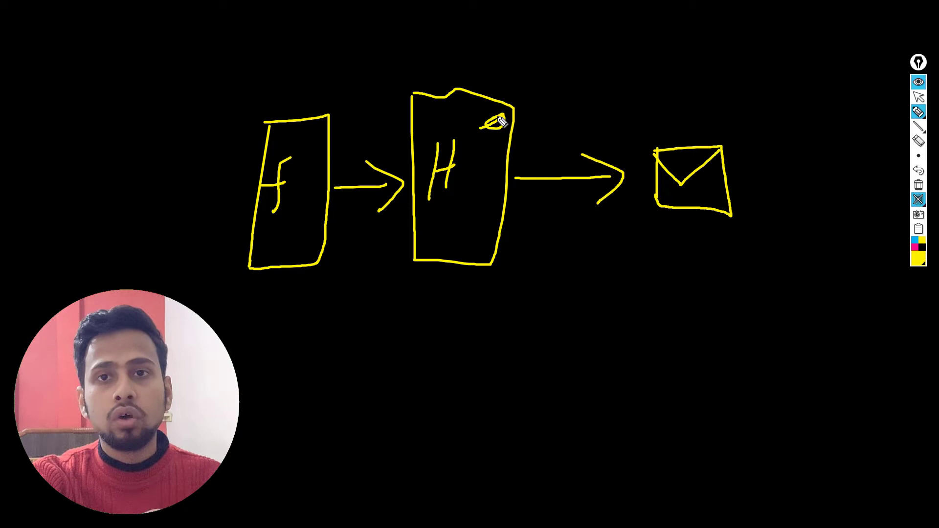
Step: Sketch a curved arrow from the H box to the envelope and a branch down to a new list box
left_click_drag(505, 119, 629, 132)
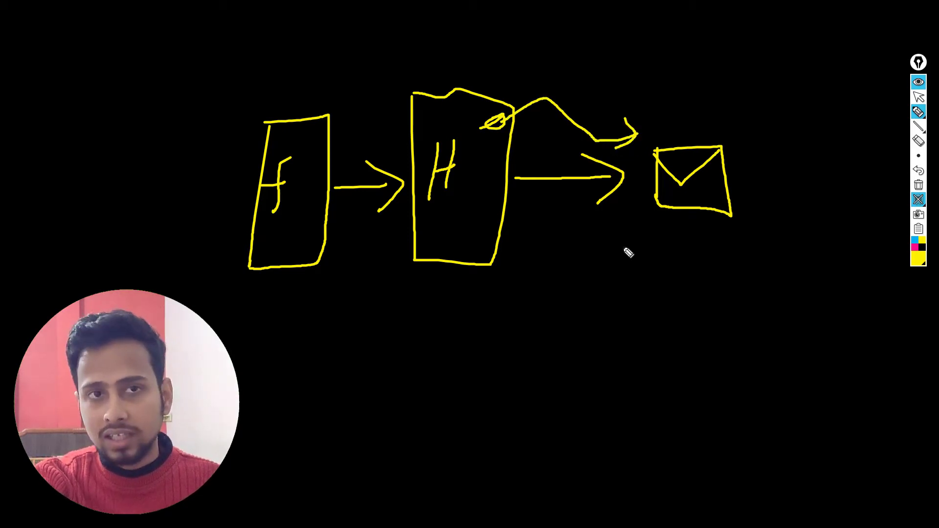
left_click_drag(536, 291, 533, 384)
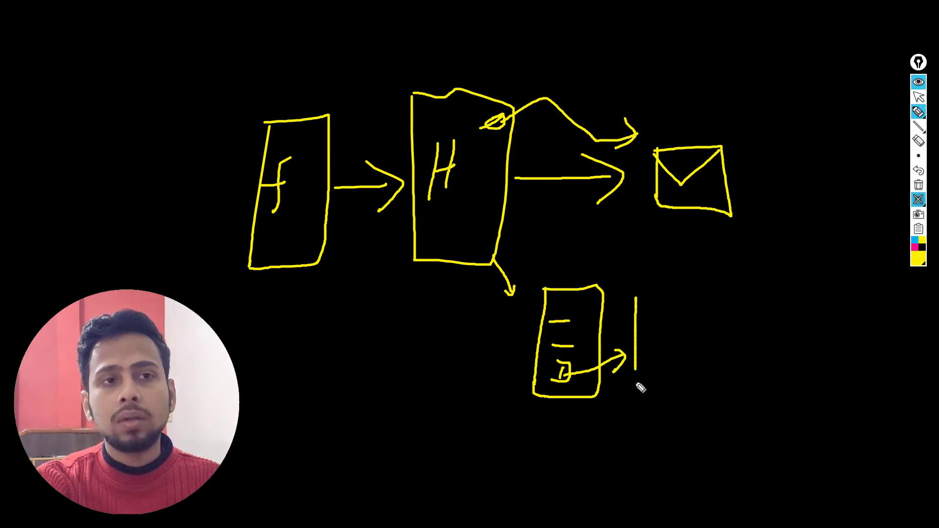
left_click_drag(638, 290, 703, 389)
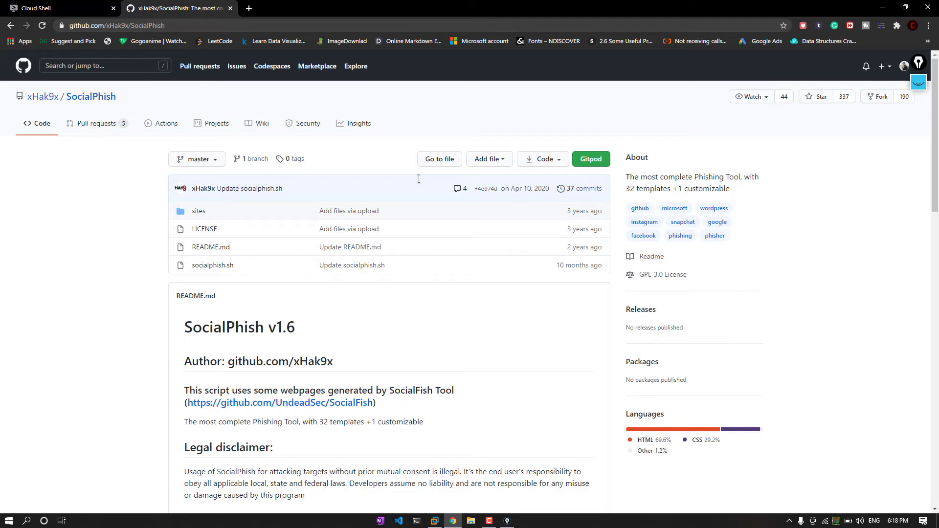
Step: Copy the SocialPhish HTTPS clone URL from the Code menu and return to Cloud Shell
left_click(540, 158)
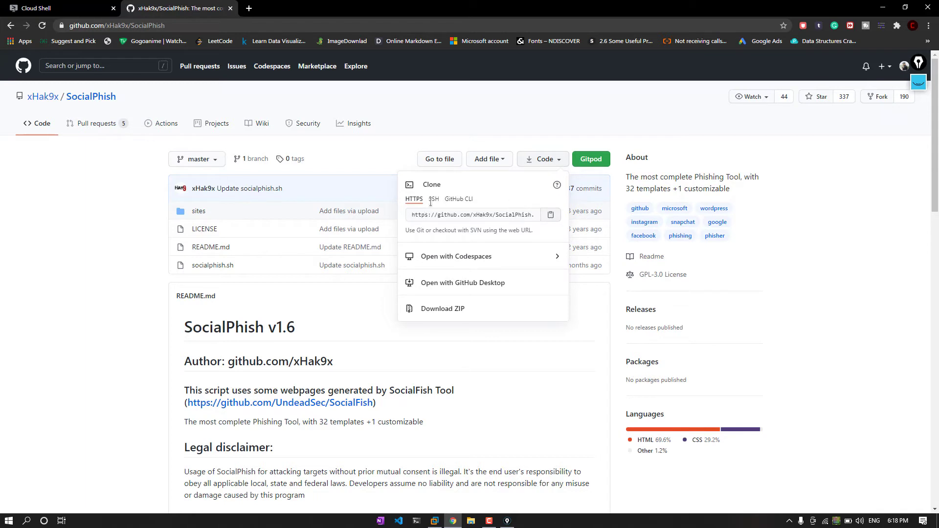
left_click(81, 266)
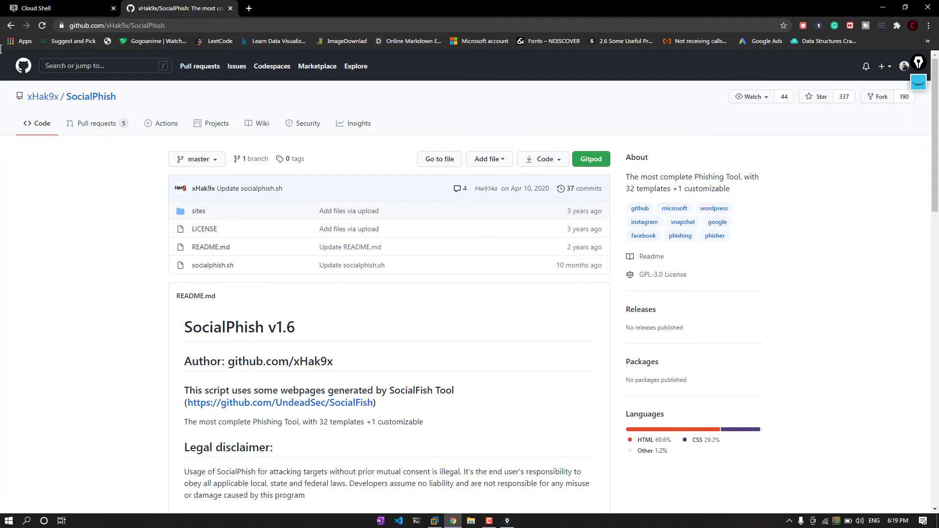
left_click(56, 8)
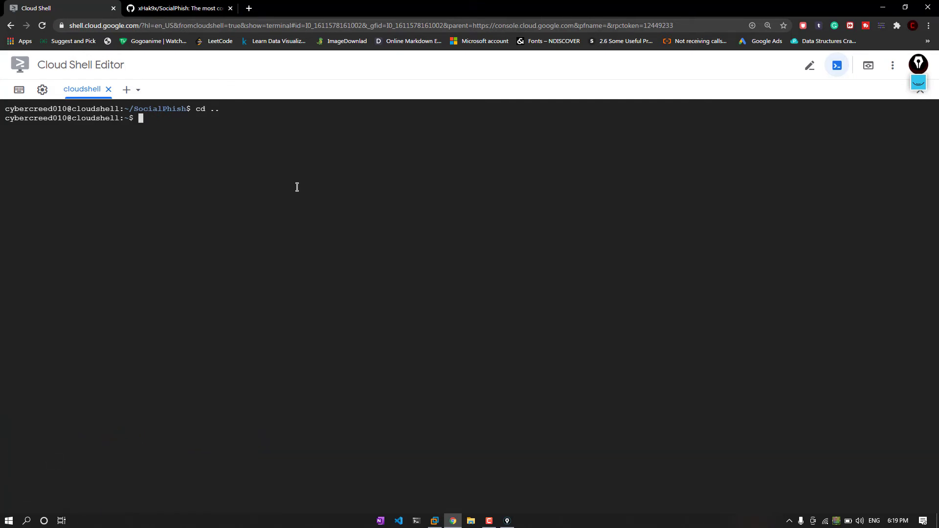
type("git")
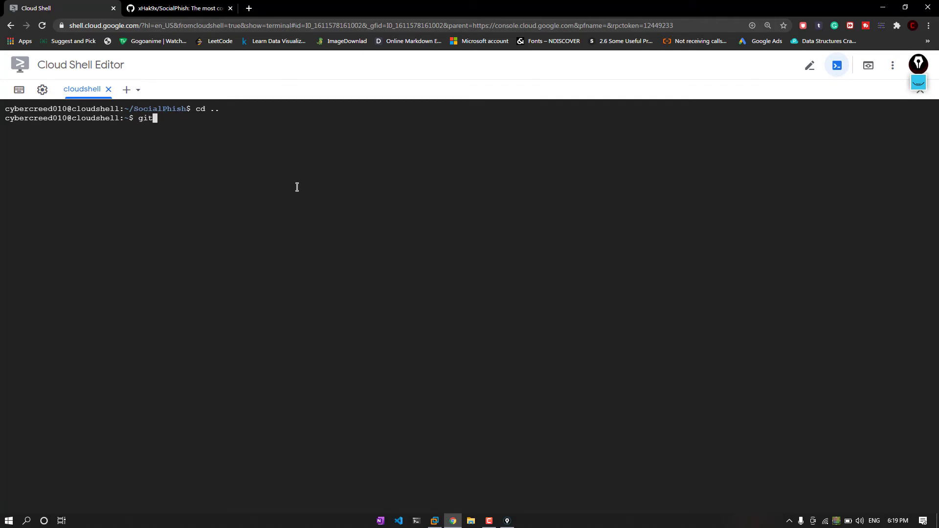
type("cl")
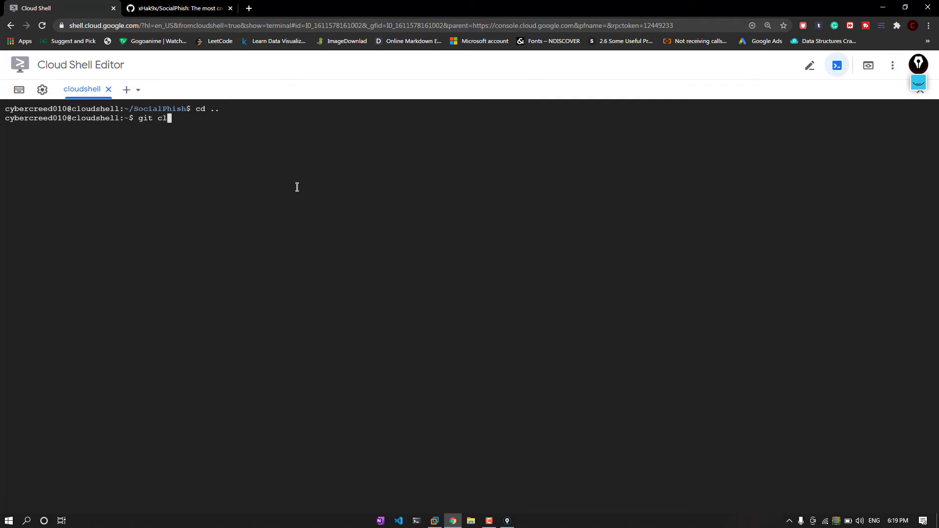
type("one")
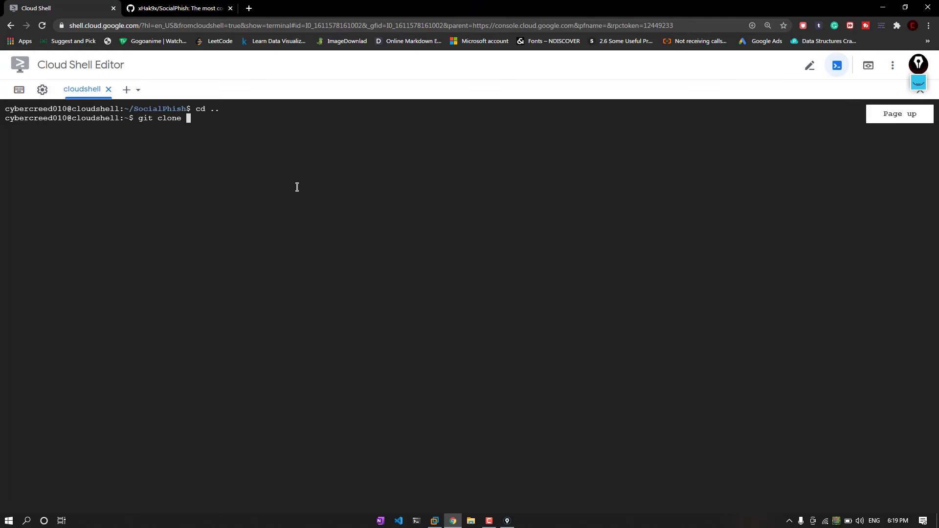
type("https://github.com/xHak9x/SocialPhish.git")
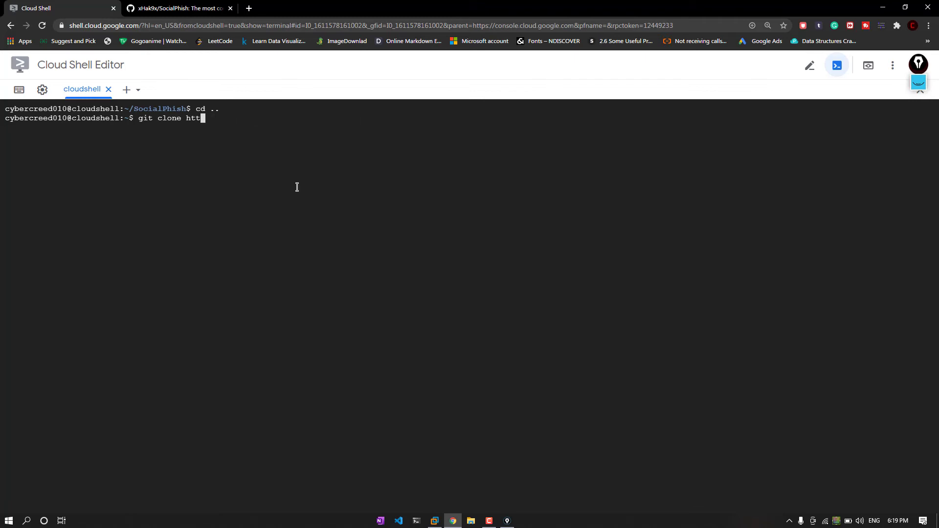
key("ctrl+c")
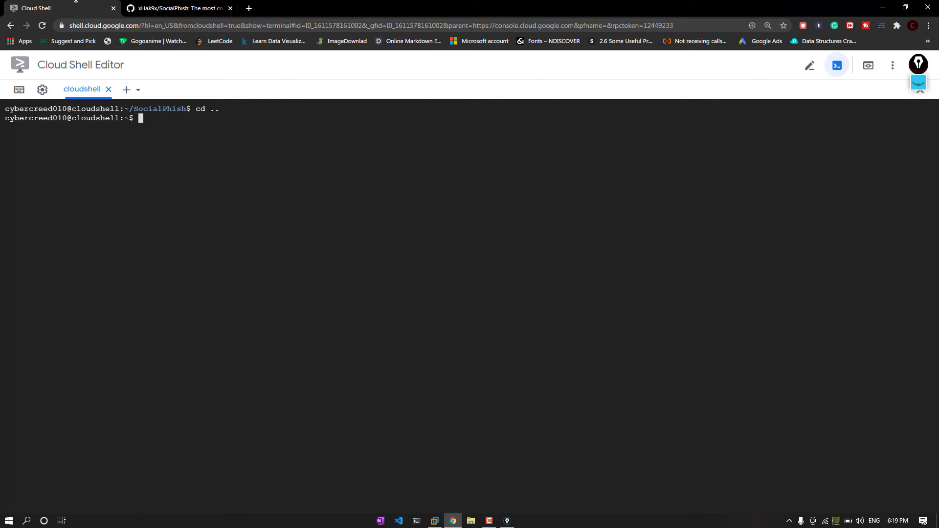
Step: Locate the cd SocialPhish, chmod +x socialphish.sh and ./socialphish.sh lines in the README Usage block
left_click(177, 8)
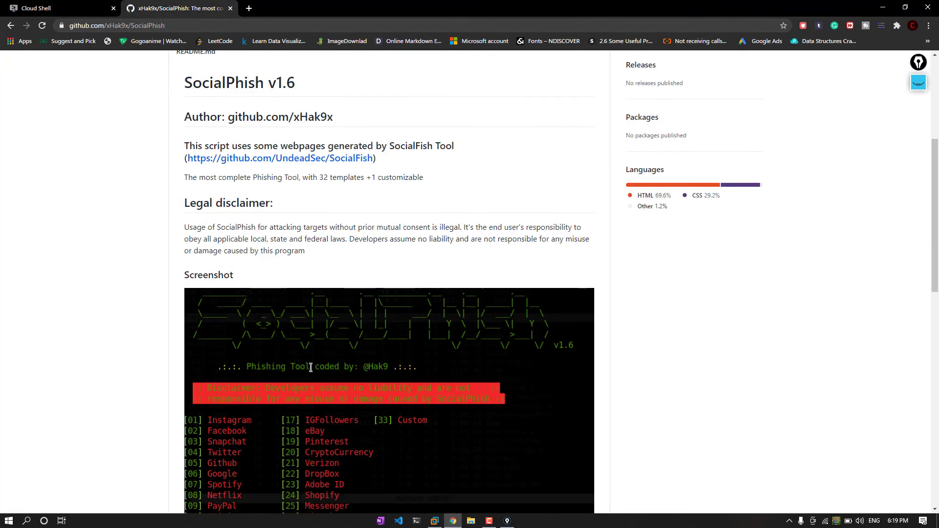
scroll("down", 3)
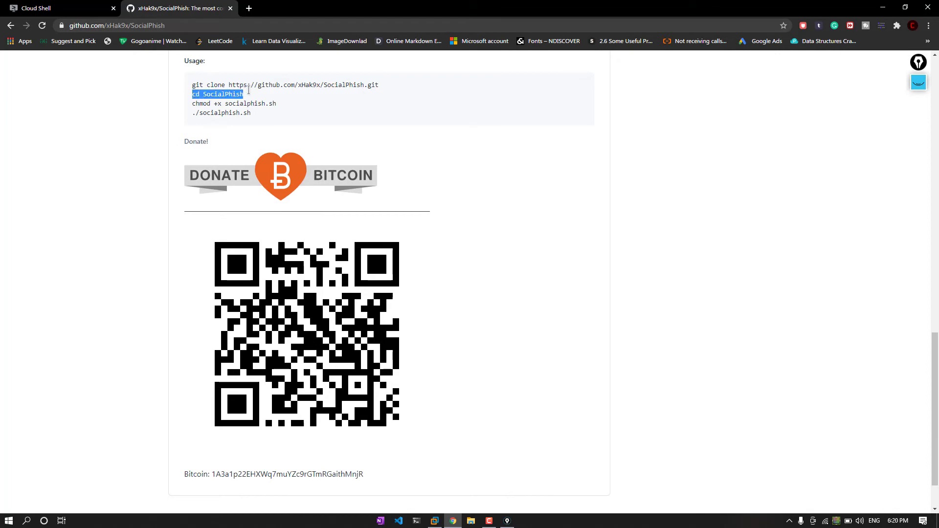
left_click(54, 8)
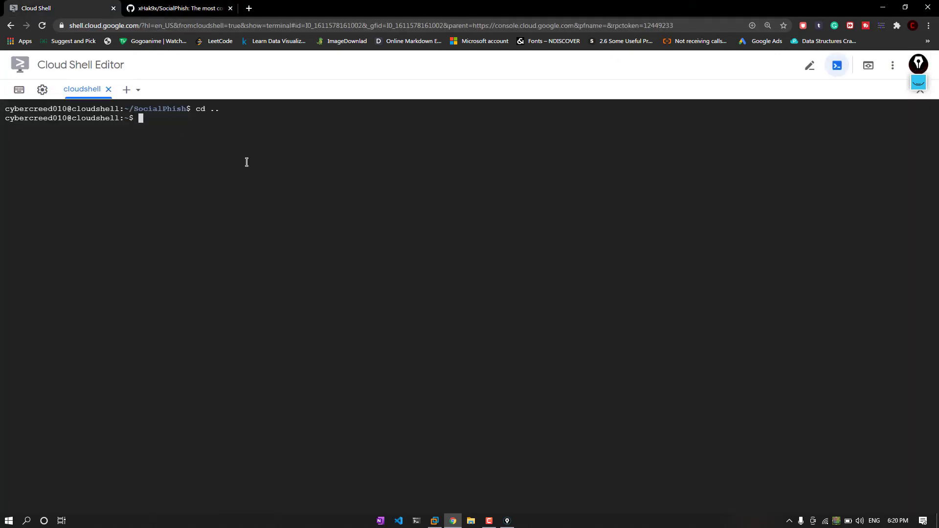
left_click(177, 8)
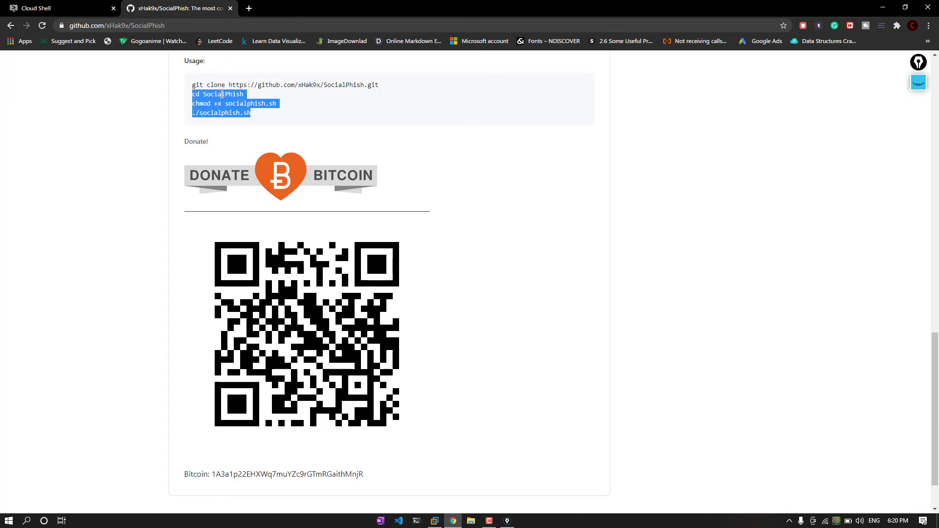
Step: Run socialphish.sh in the terminal and choose option 1 for the Instagram template
left_click(57, 7)
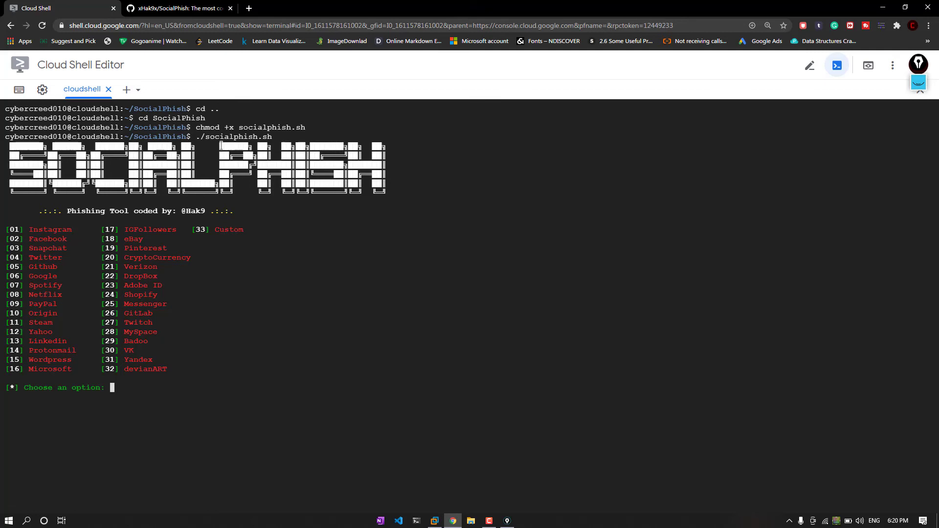
type("1")
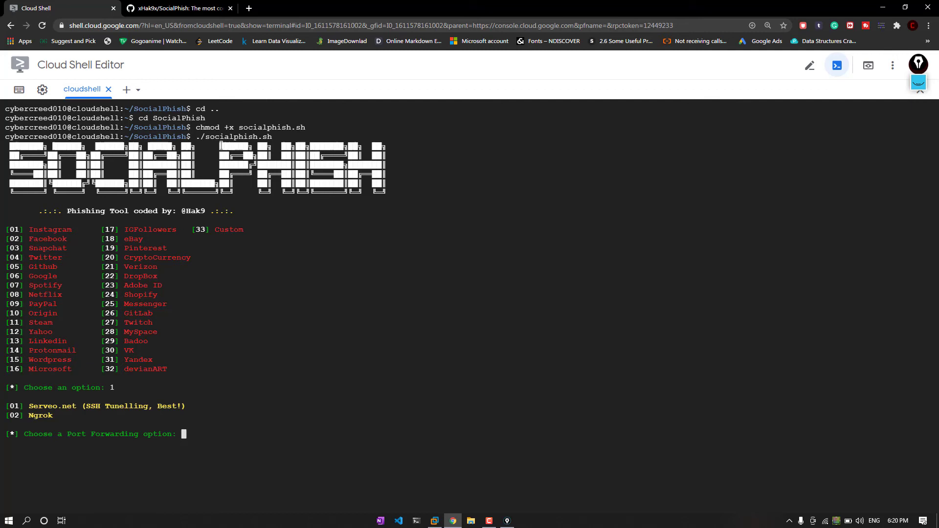
Step: Choose option 2 for Ngrok forwarding and select the generated ngrok link to copy it
type("2")
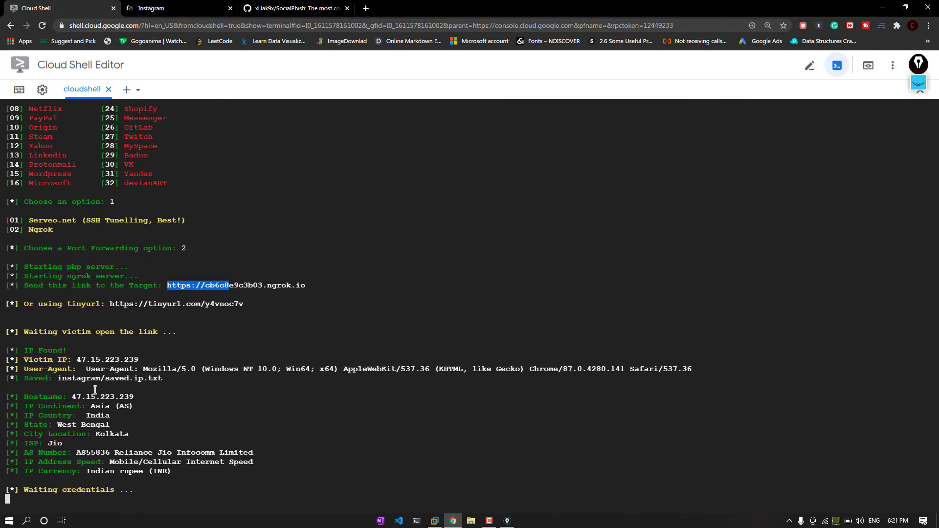
left_click_drag(78, 358, 61, 443)
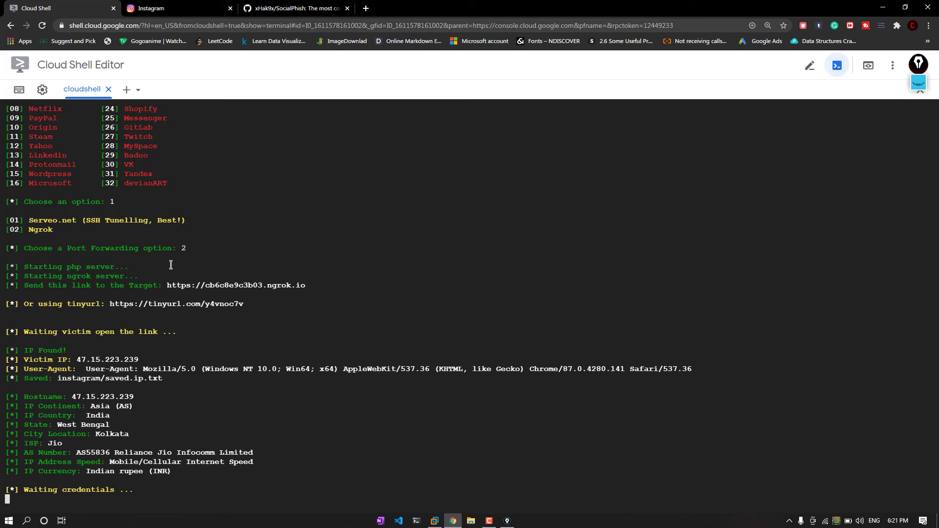
left_click(174, 8)
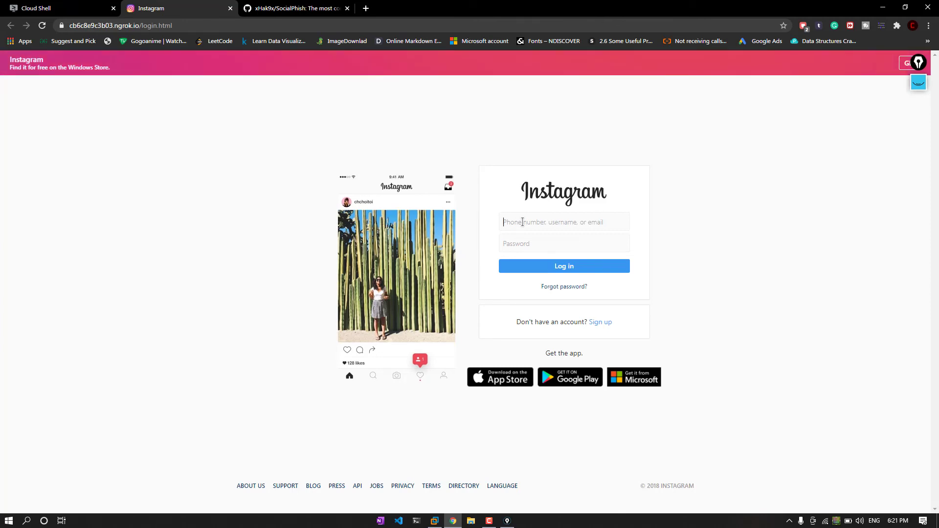
type("23423422")
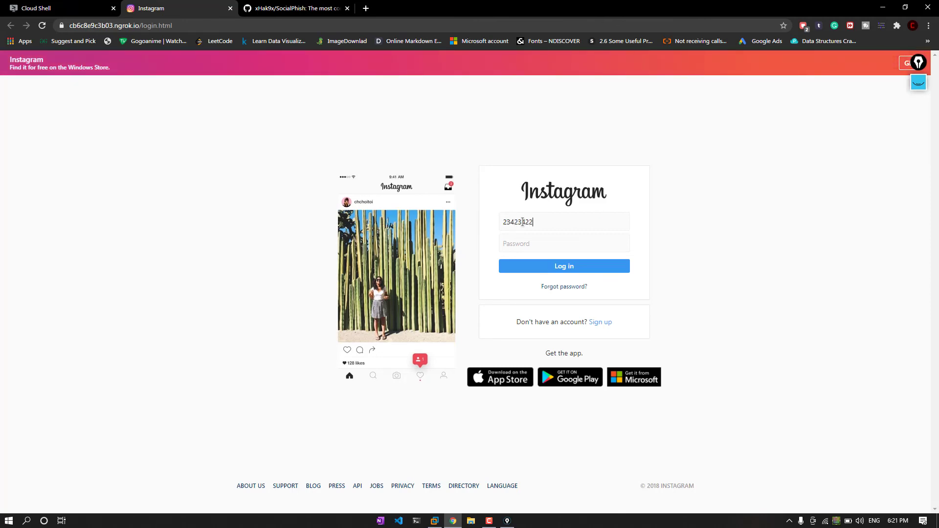
type("password")
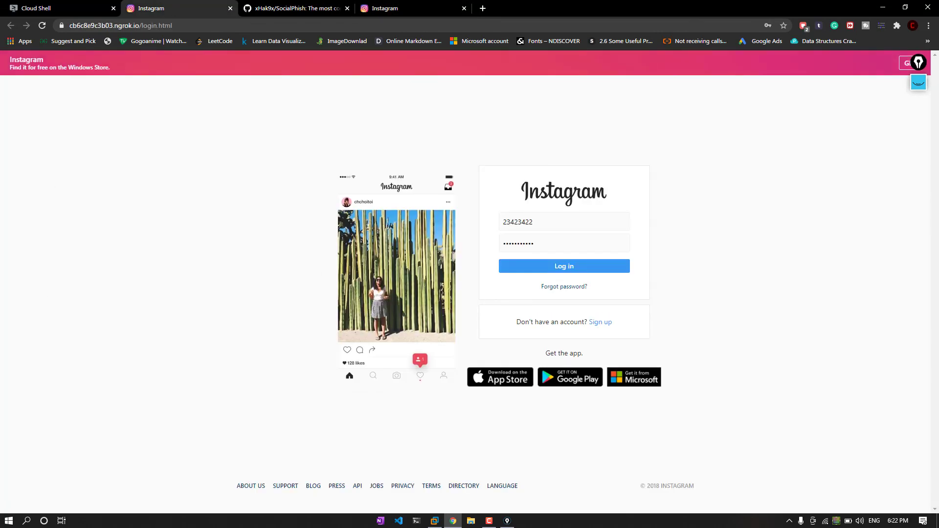
left_click(564, 266)
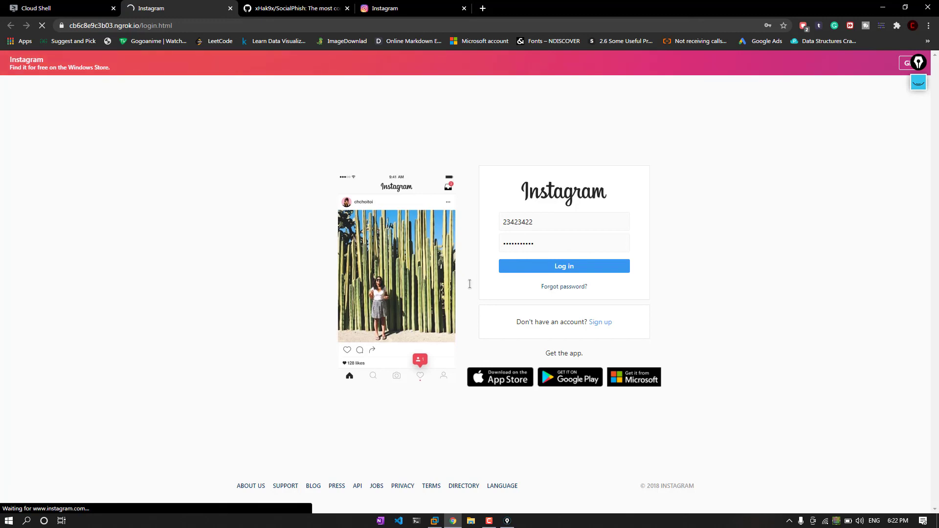
Step: Confirm the redirect to instagram.com, then view the Credentials Found output in Cloud Shell
left_click(563, 266)
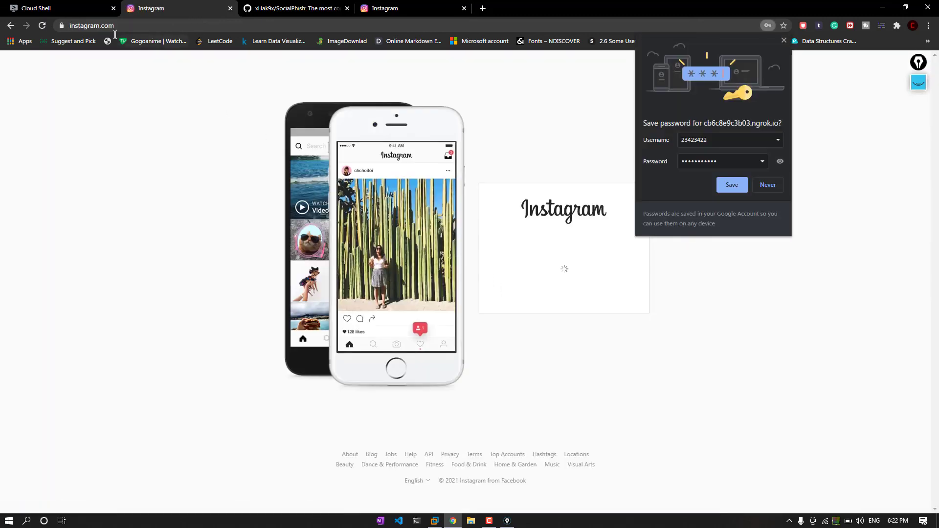
left_click(90, 25)
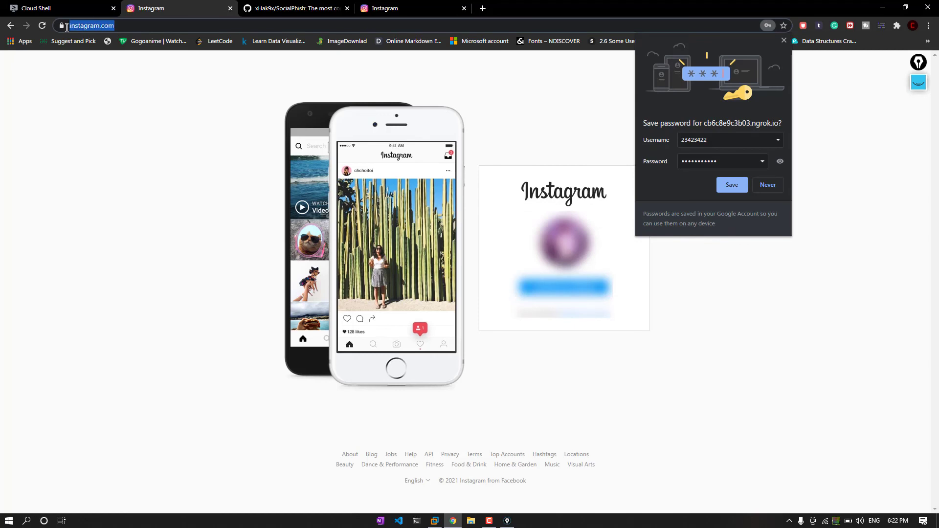
left_click(53, 8)
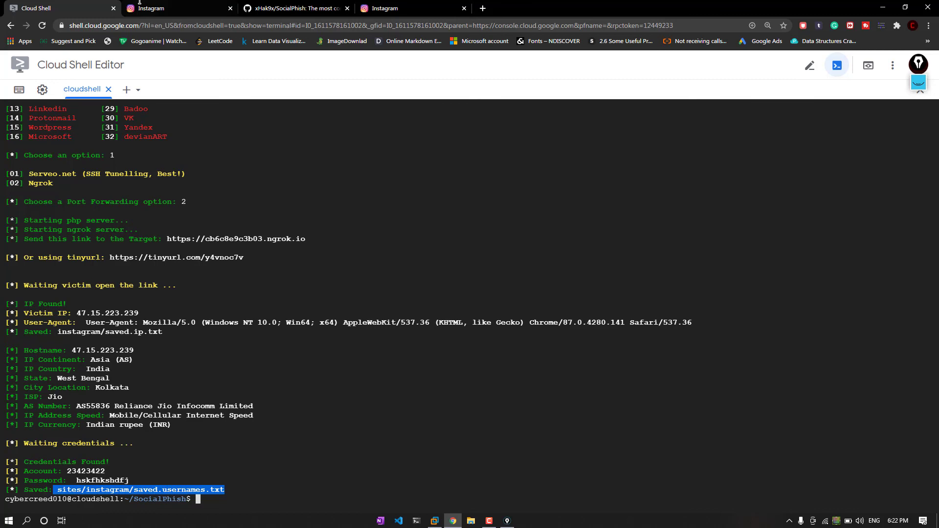
Step: Bring the fake Instagram login page at the ngrok address back up
left_click(170, 8)
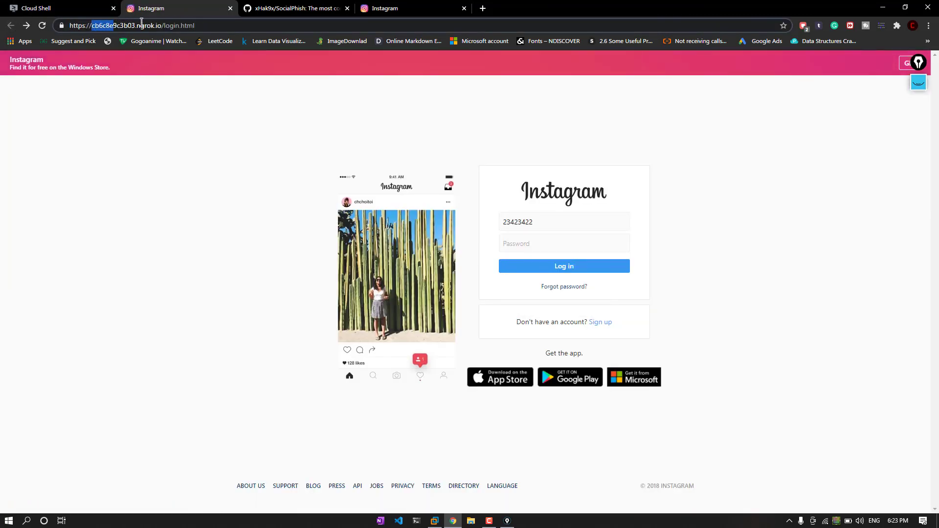